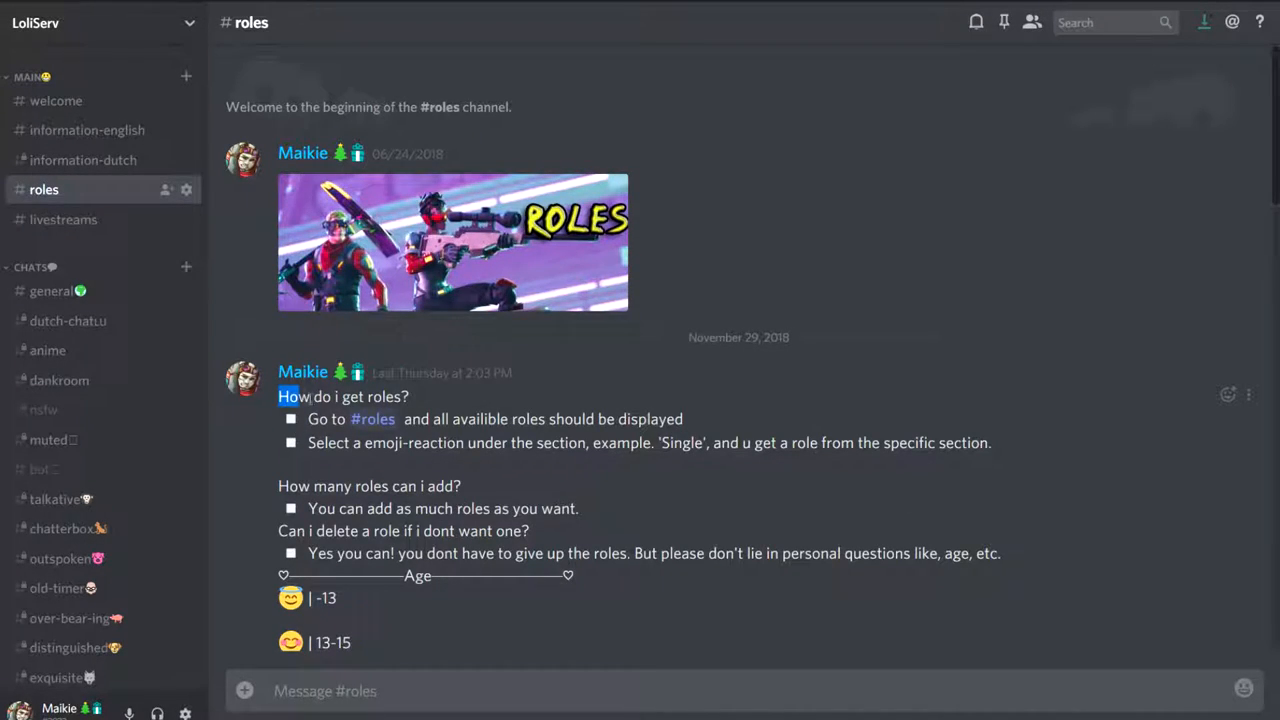
# Step: Scroll down the #roles channel to reach the Age post and its reactions
pyautogui.scroll(-3)
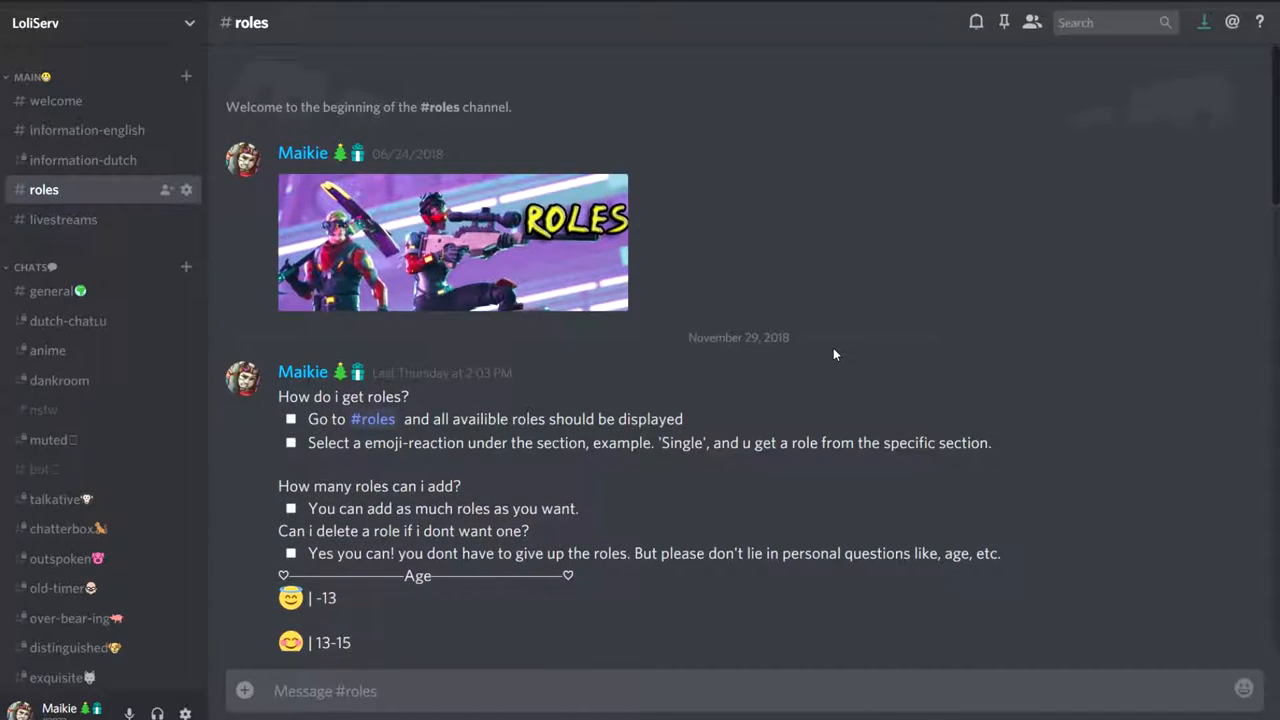
pyautogui.scroll(-3)
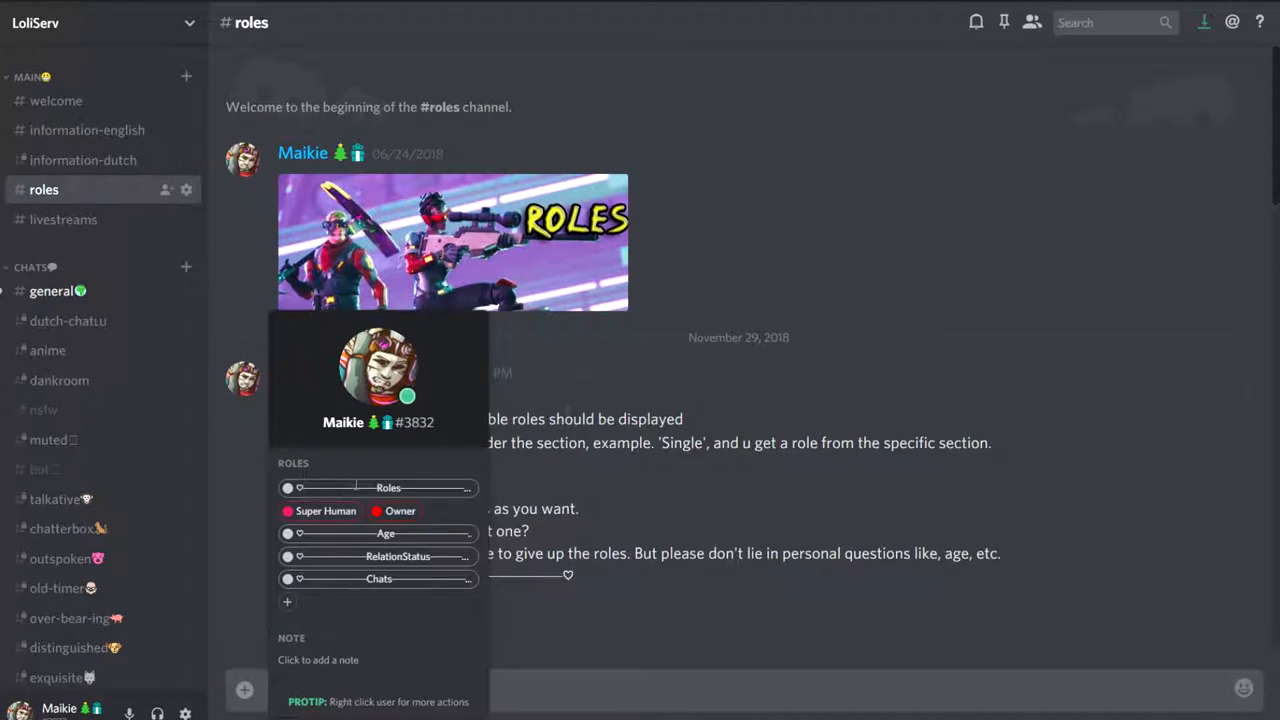
pyautogui.moveTo(144, 492)
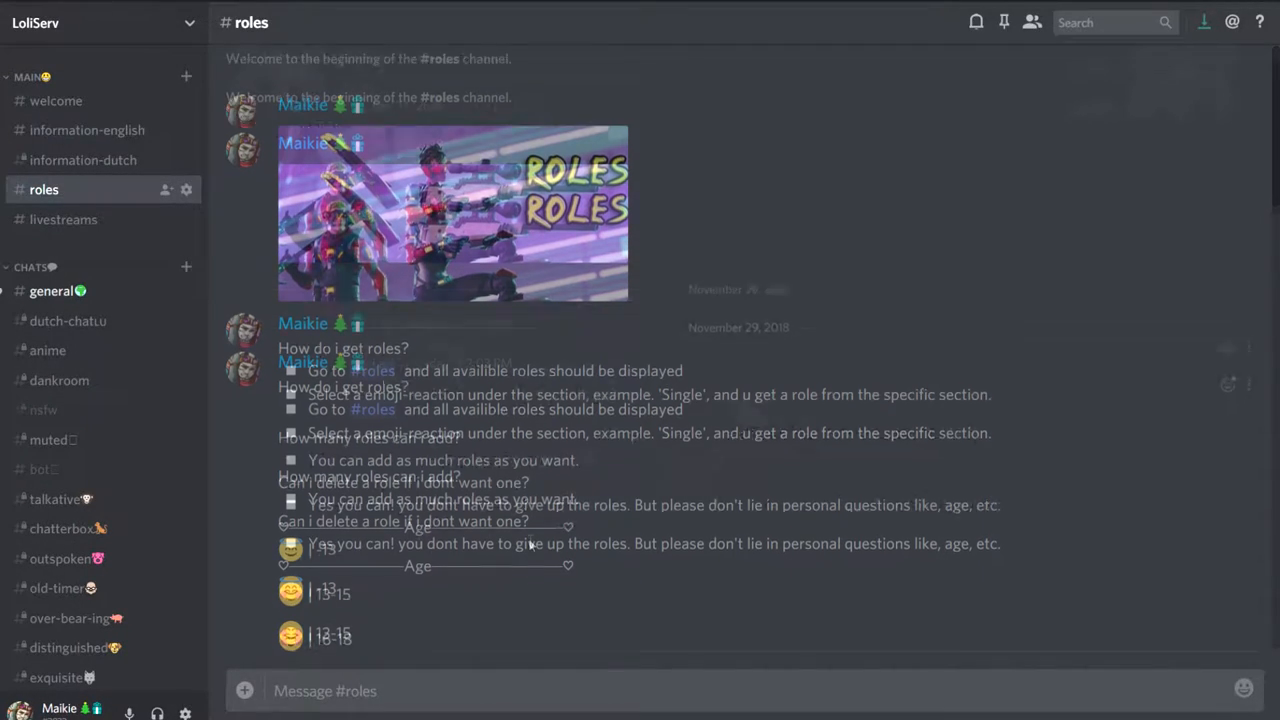
pyautogui.scroll(-3)
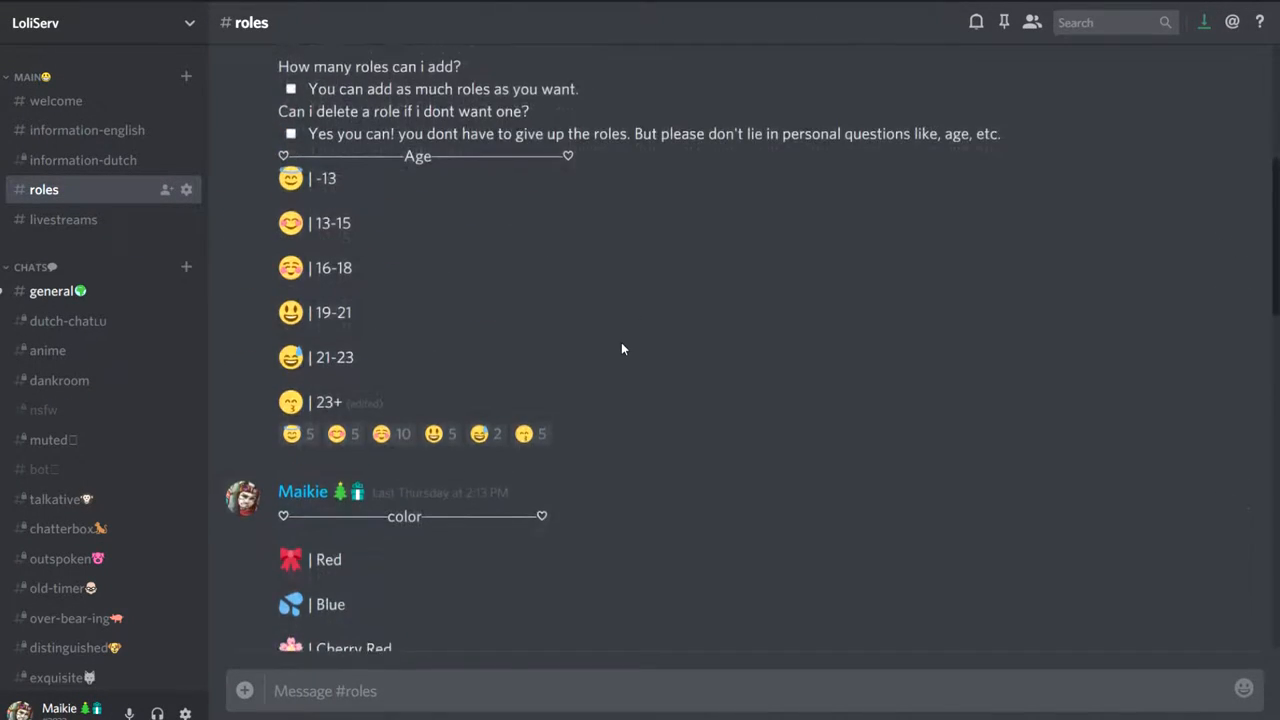
pyautogui.scroll(-3)
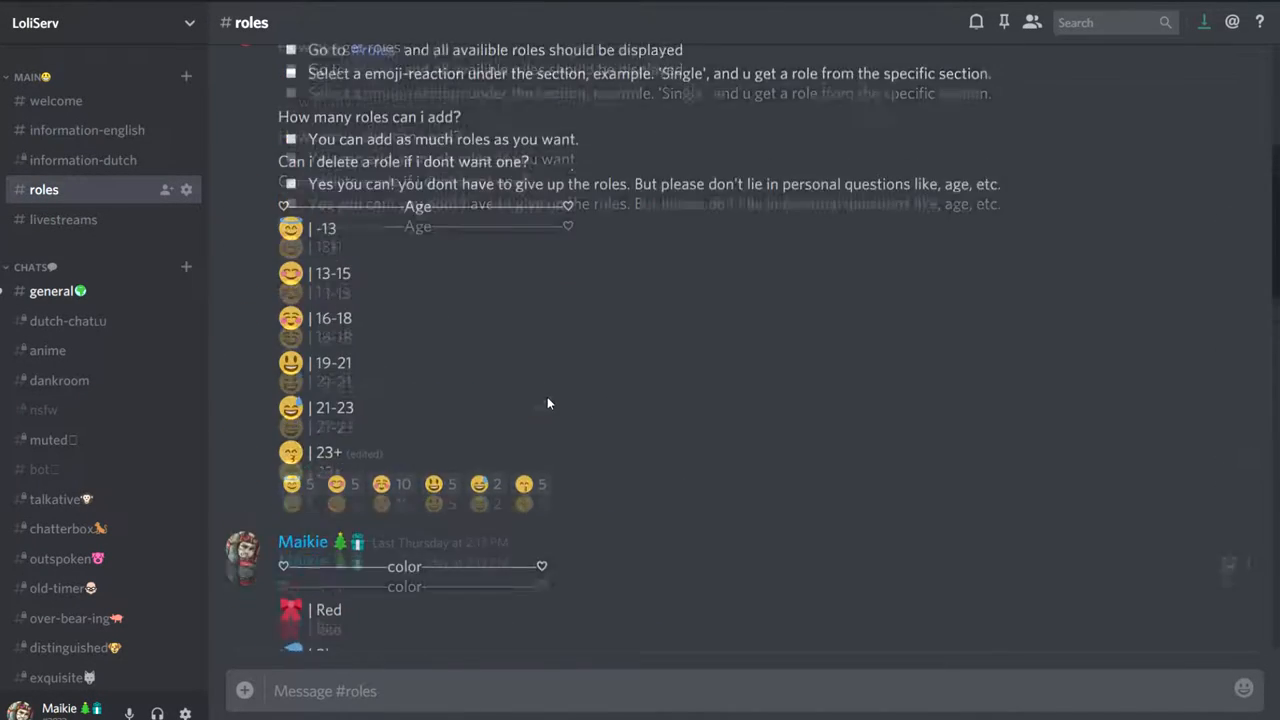
pyautogui.click(244, 556)
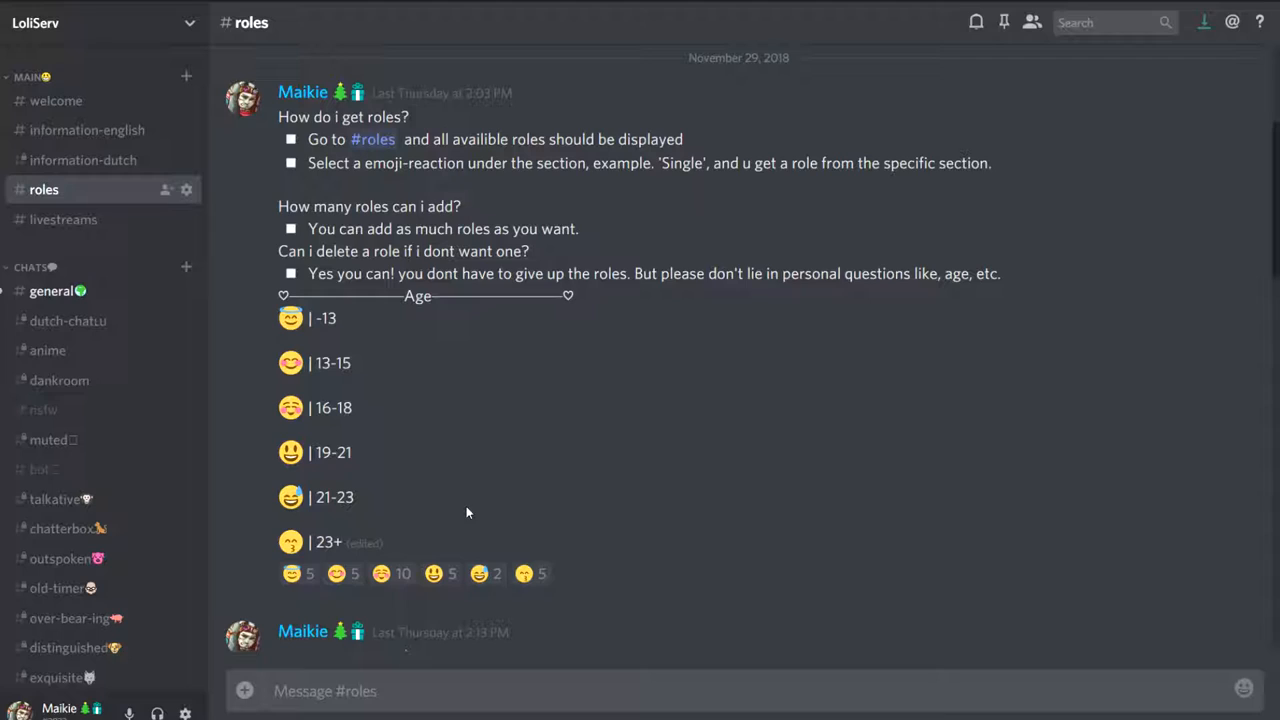
pyautogui.moveTo(556, 532)
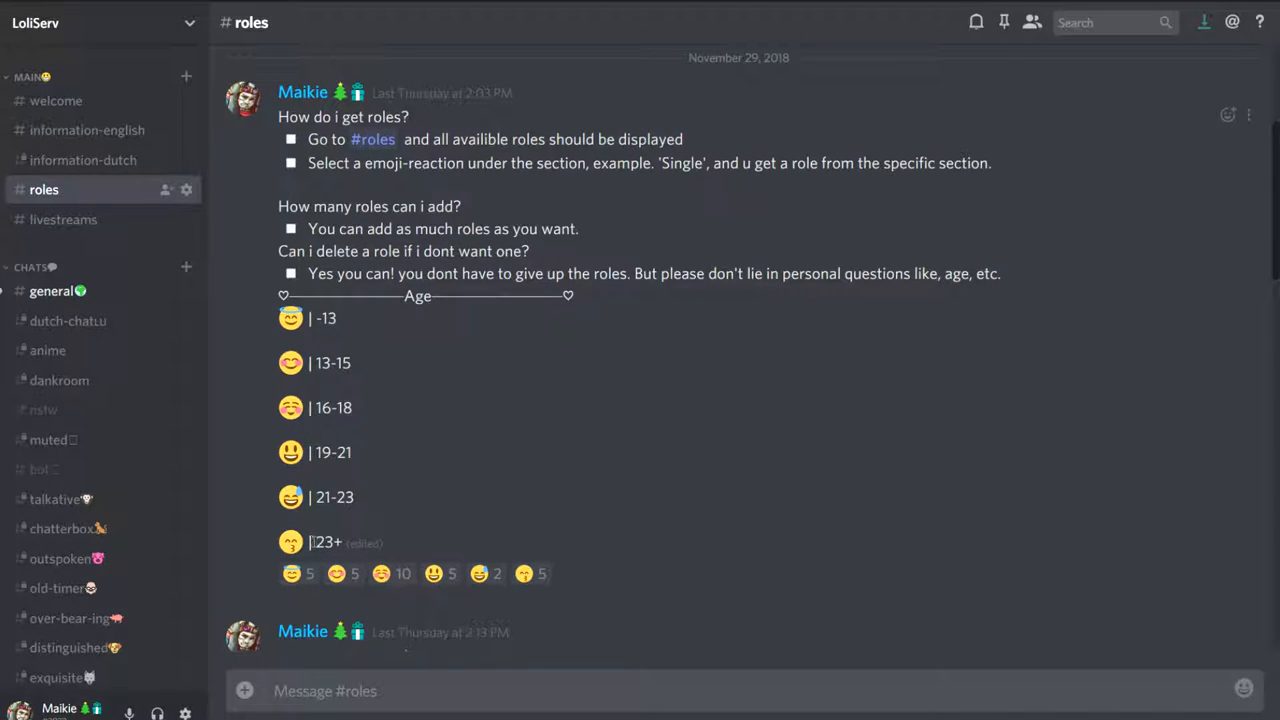
pyautogui.moveTo(350, 592)
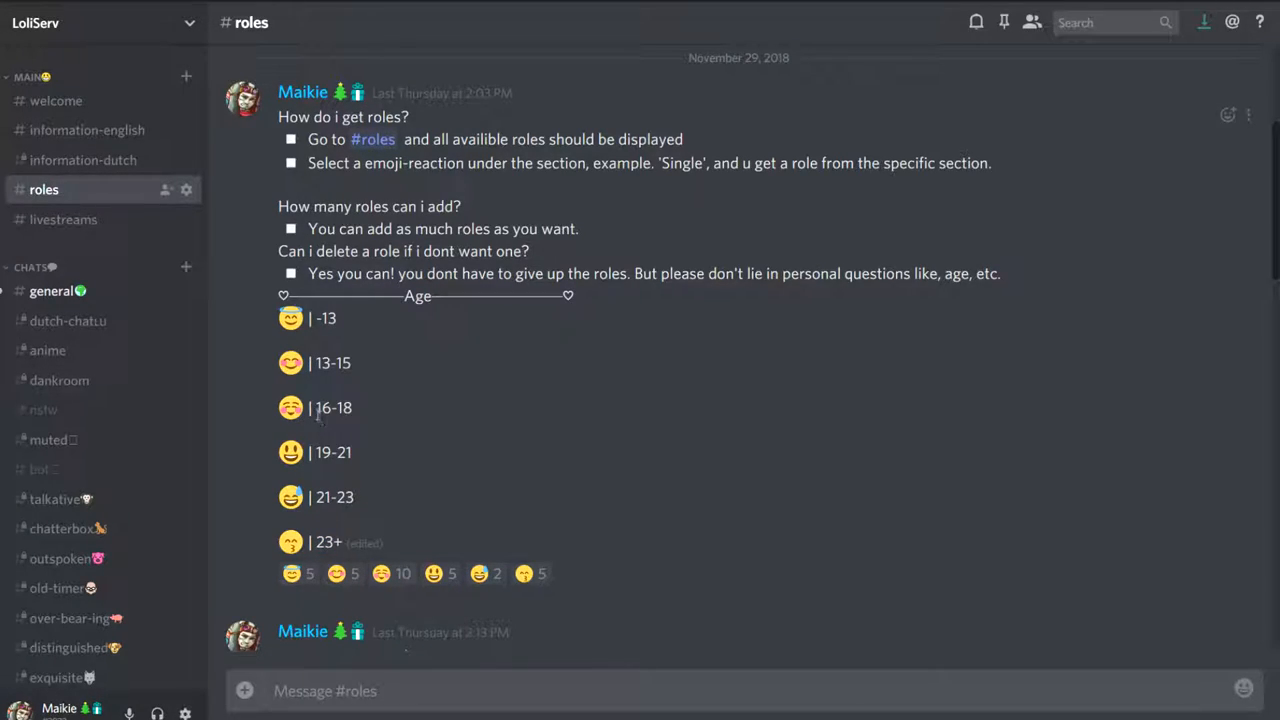
pyautogui.moveTo(390, 574)
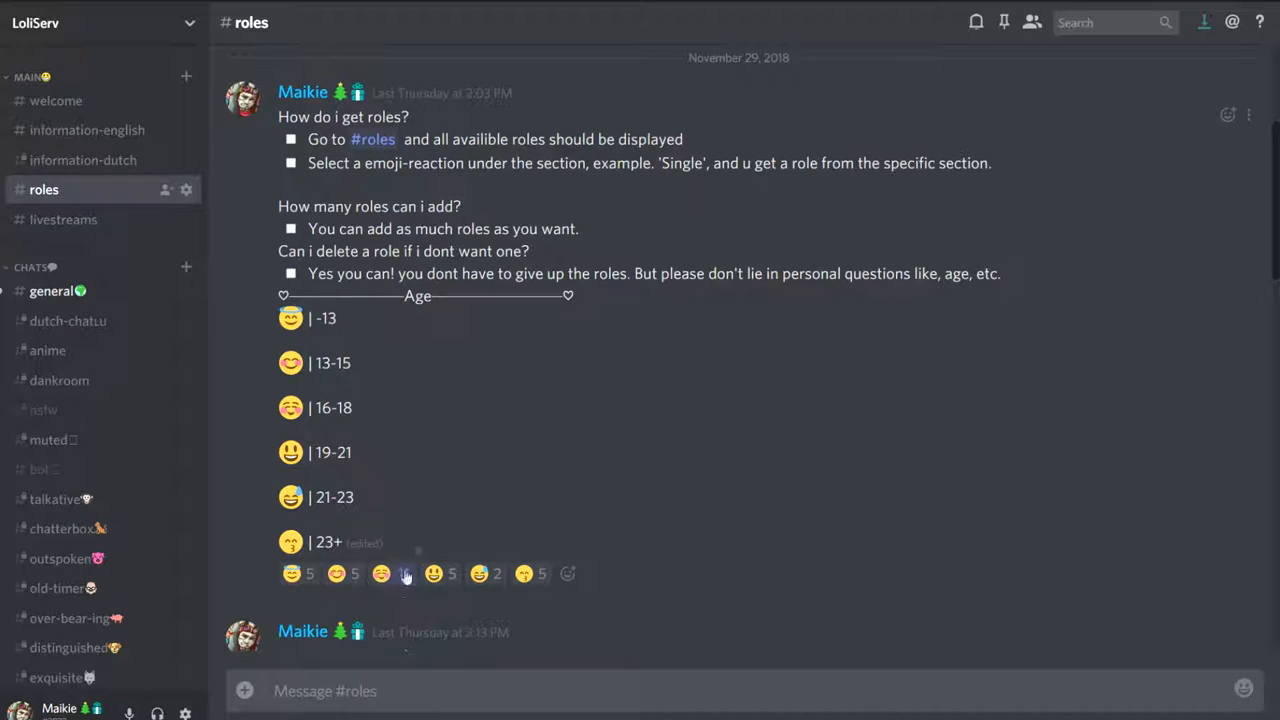
# Step: React with the 16-18 emoji (count now 11) and check the role on the profile card
pyautogui.click(244, 90)
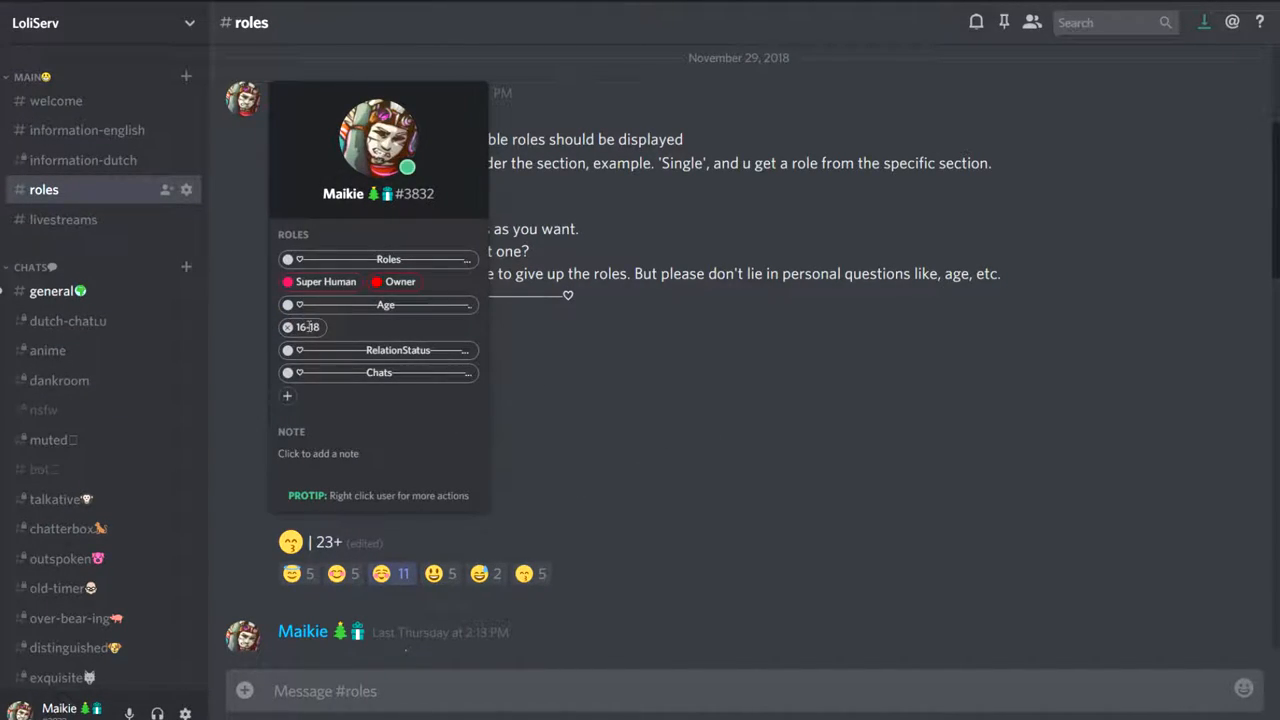
pyautogui.click(664, 540)
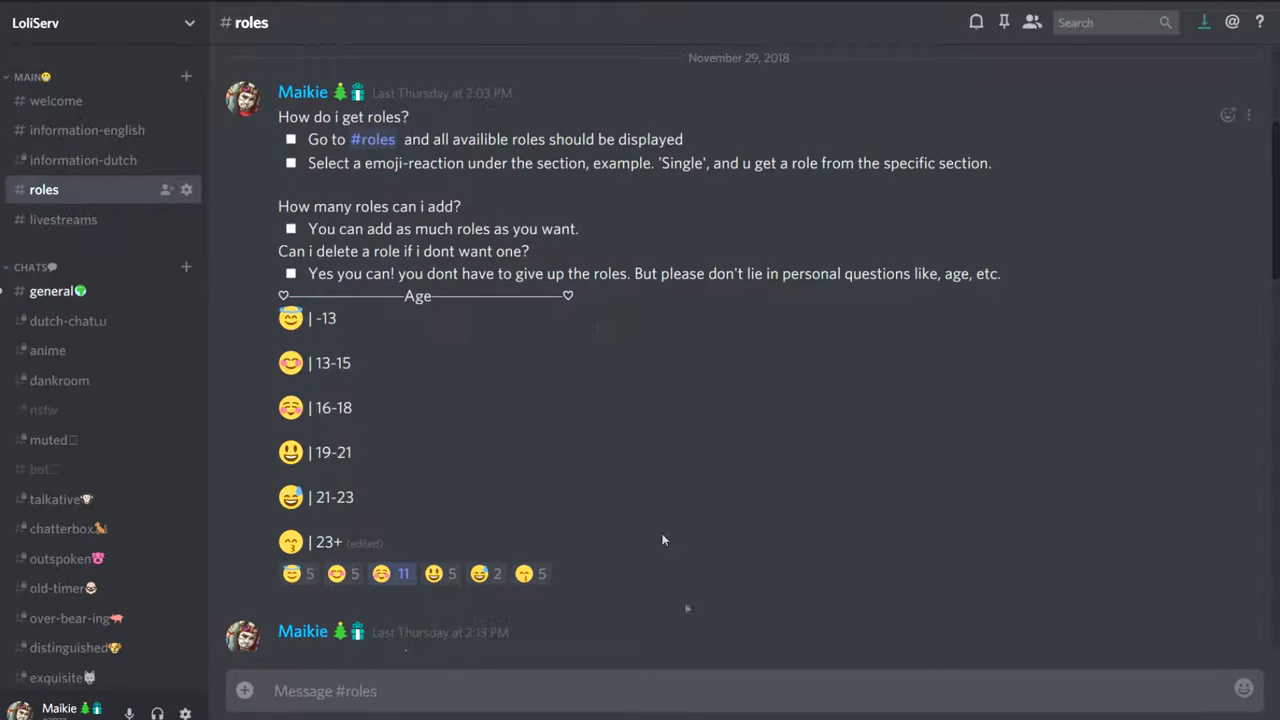
# Step: Scroll to the color and RelationStatus posts for the Purple, Single and Not searching roles
pyautogui.scroll(-3)
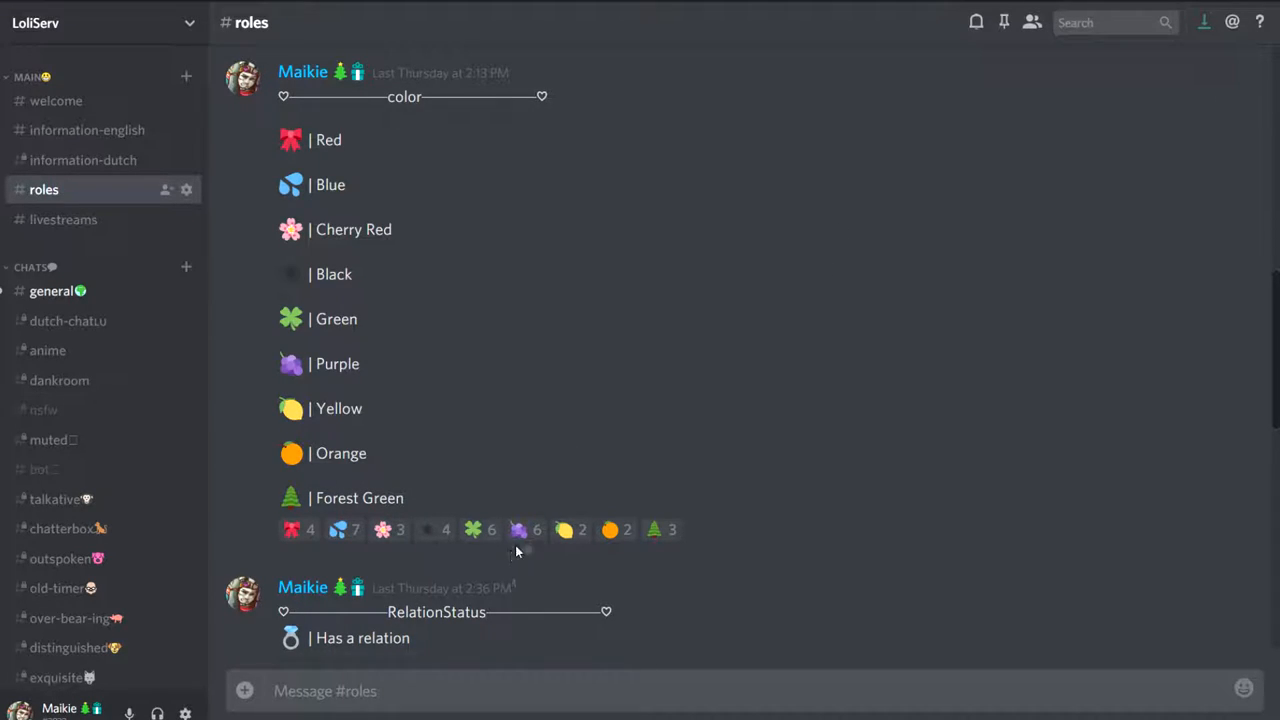
pyautogui.moveTo(586, 470)
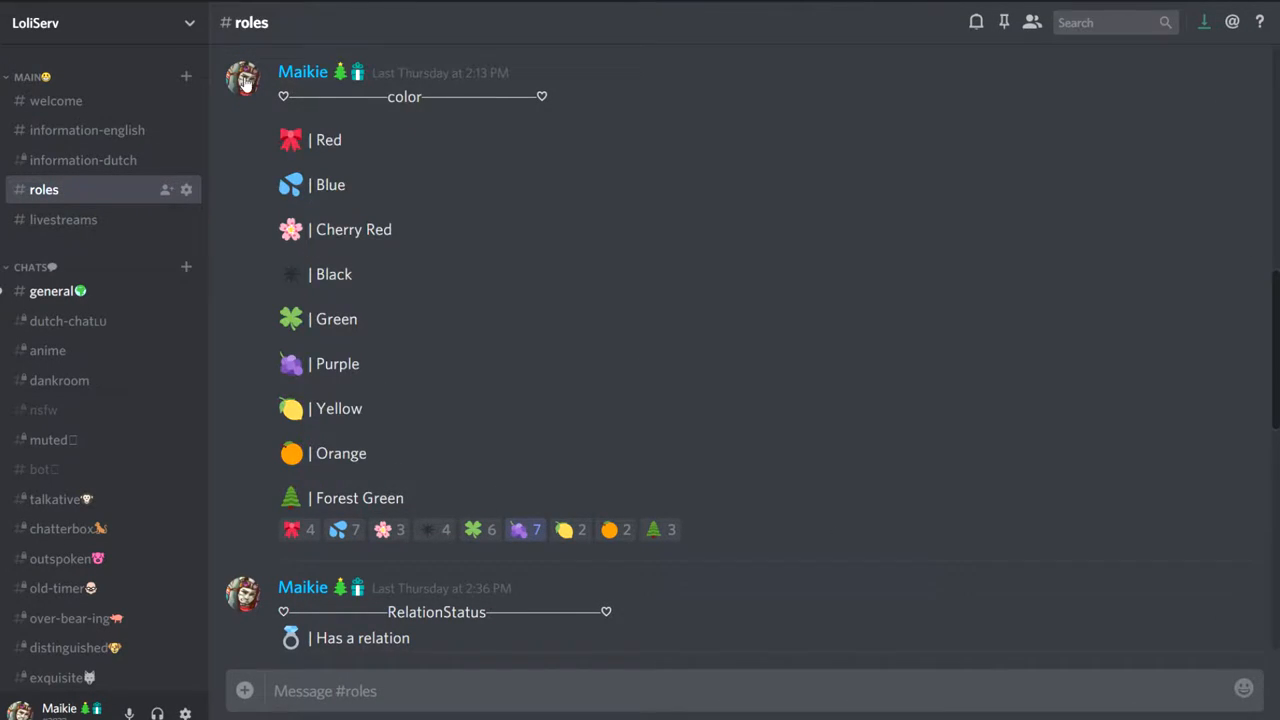
pyautogui.scroll(-3)
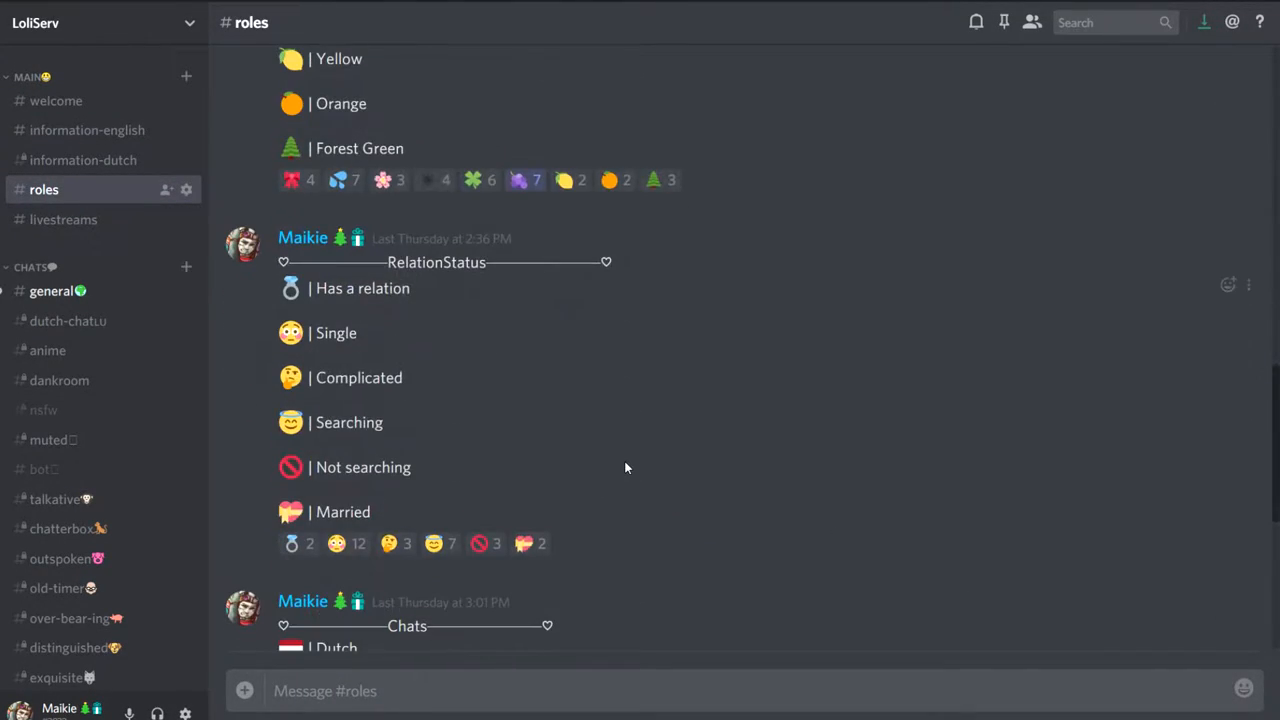
pyautogui.scroll(-3)
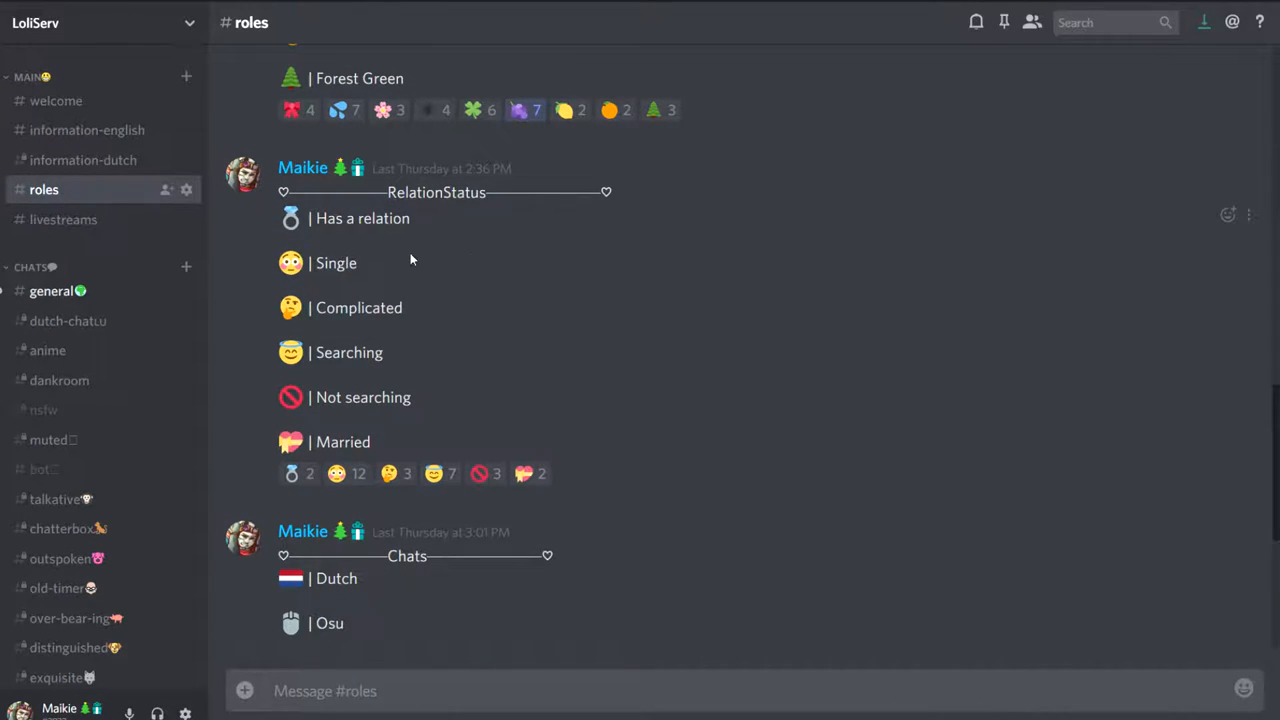
pyautogui.moveTo(412, 504)
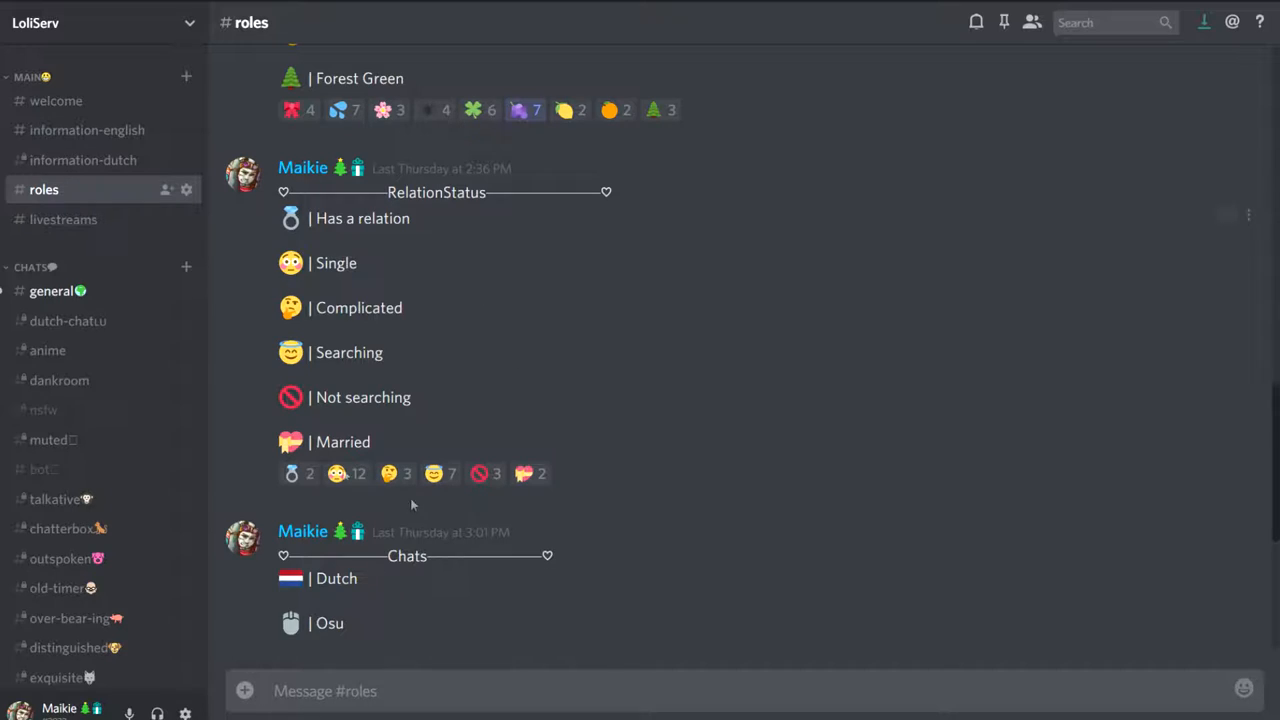
pyautogui.moveTo(360, 500)
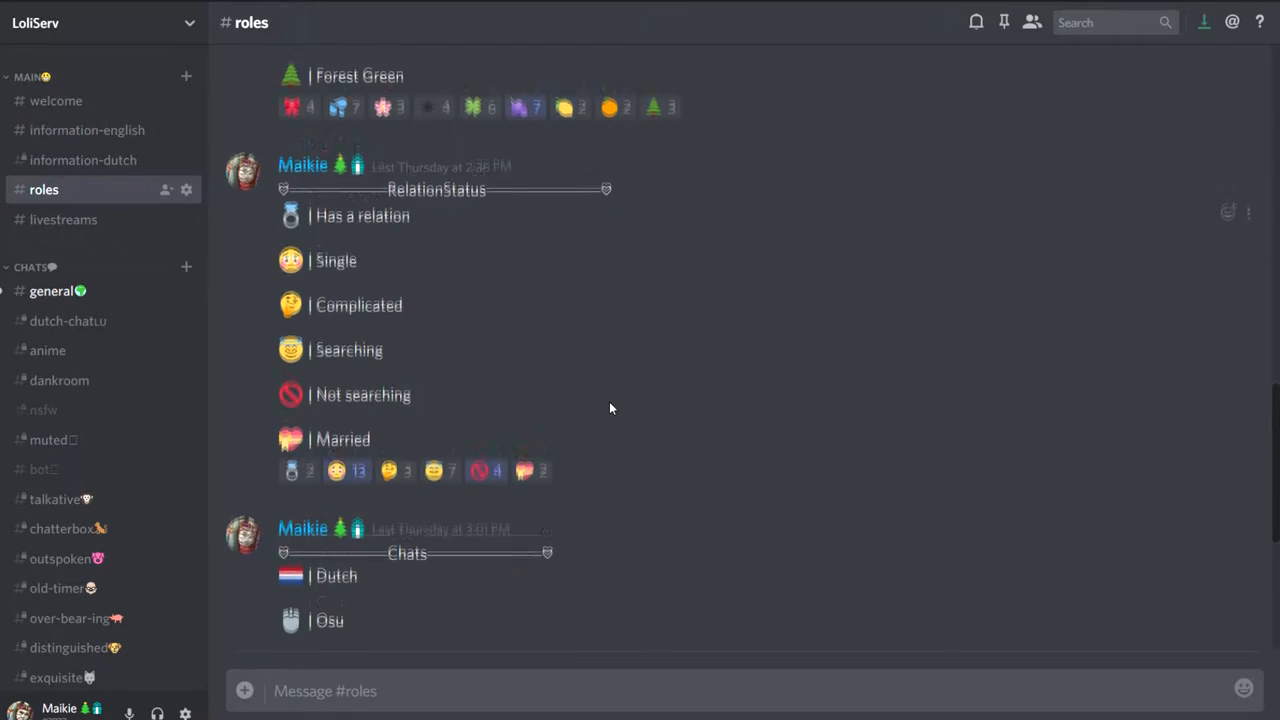
# Step: Withdraw a chat-role reaction in the Chats post, leaving only Meme, and check the profile
pyautogui.scroll(-3)
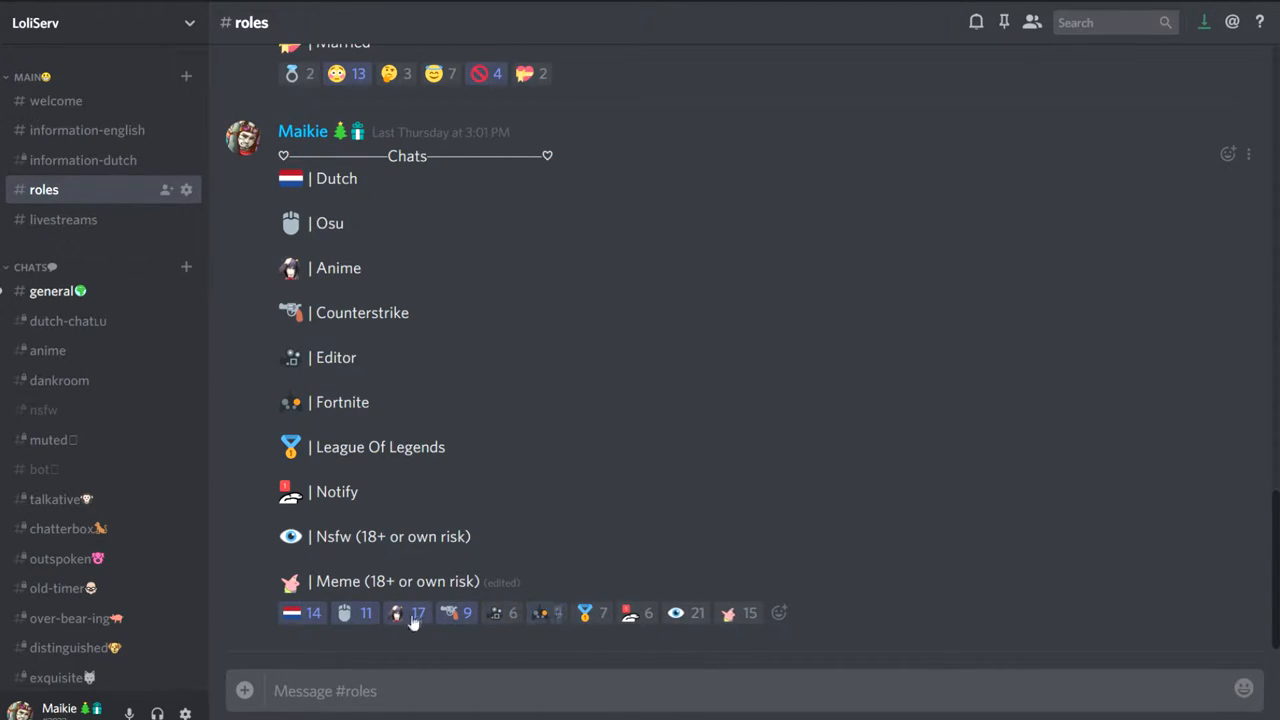
pyautogui.click(406, 612)
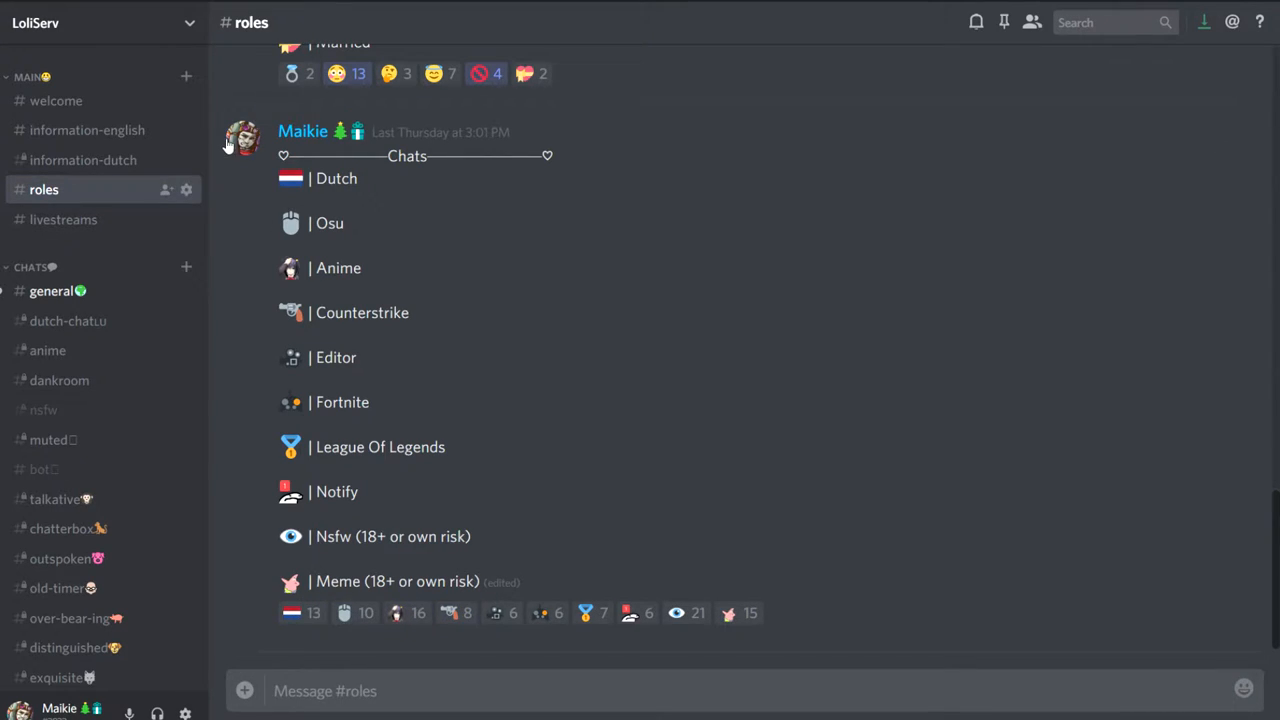
pyautogui.click(242, 136)
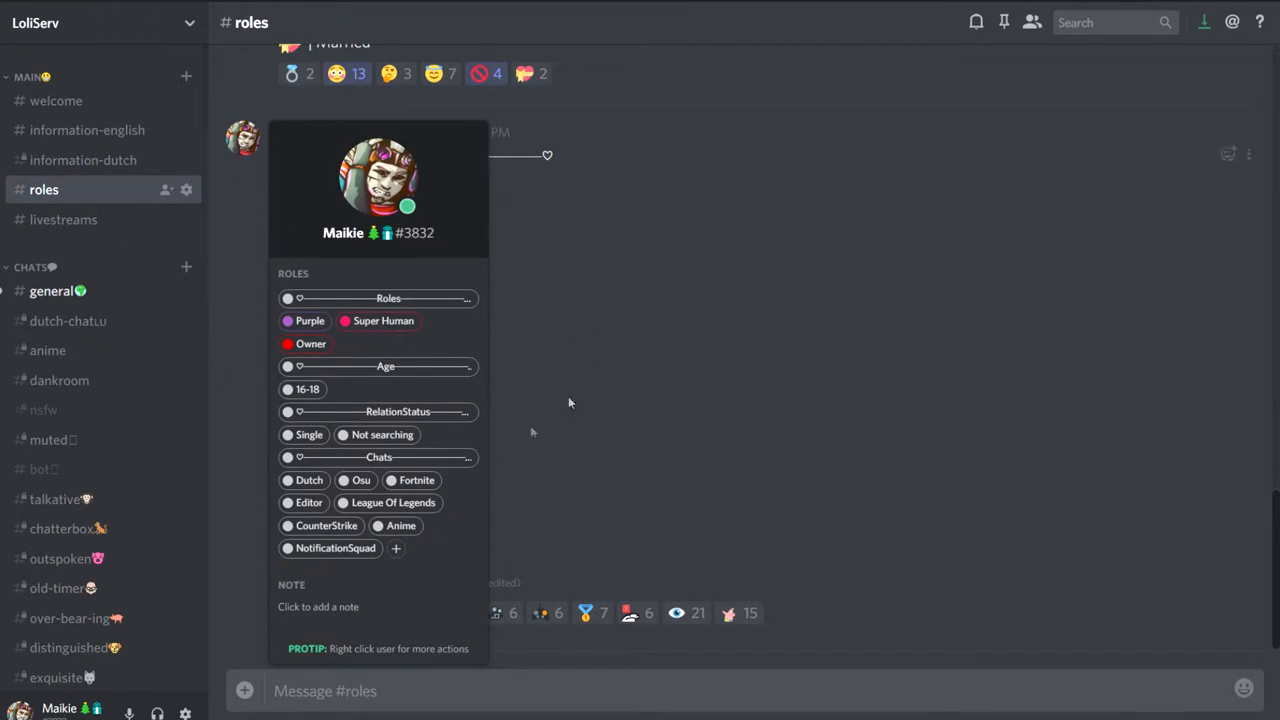
pyautogui.moveTo(344, 480)
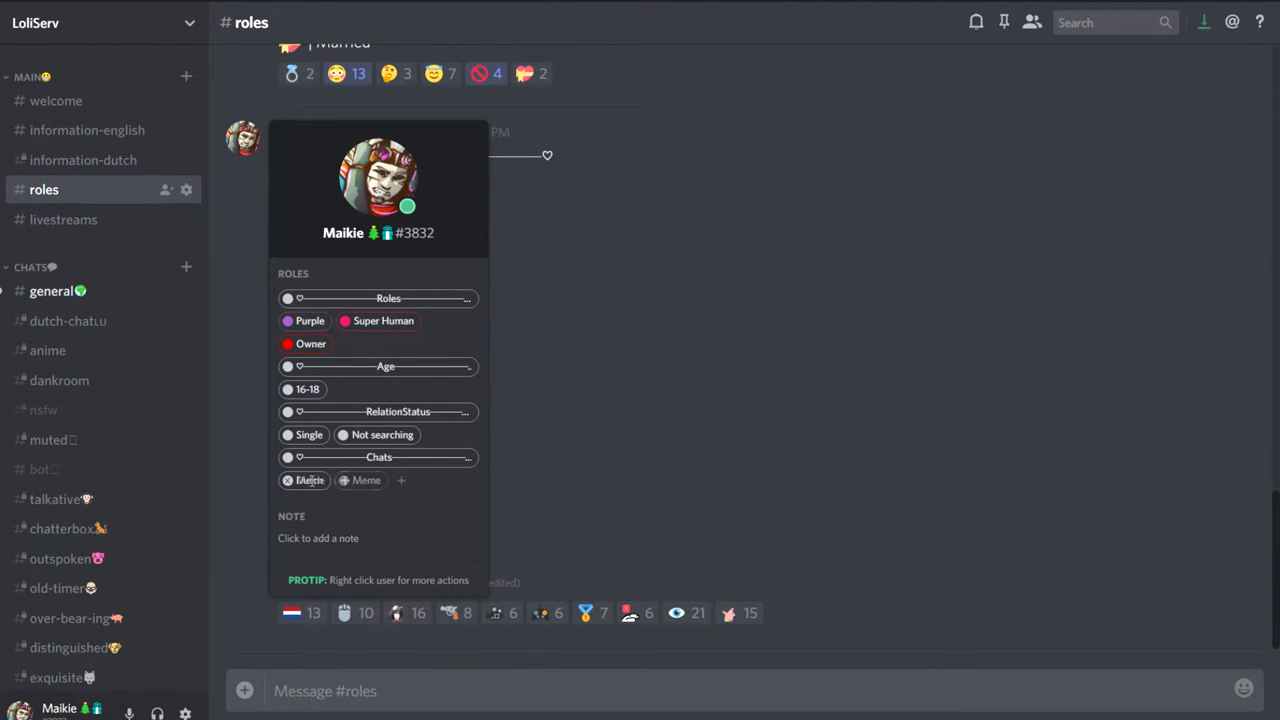
# Step: Show and hide the member list, then display the profile card with Meme as the only chat role
pyautogui.click(288, 480)
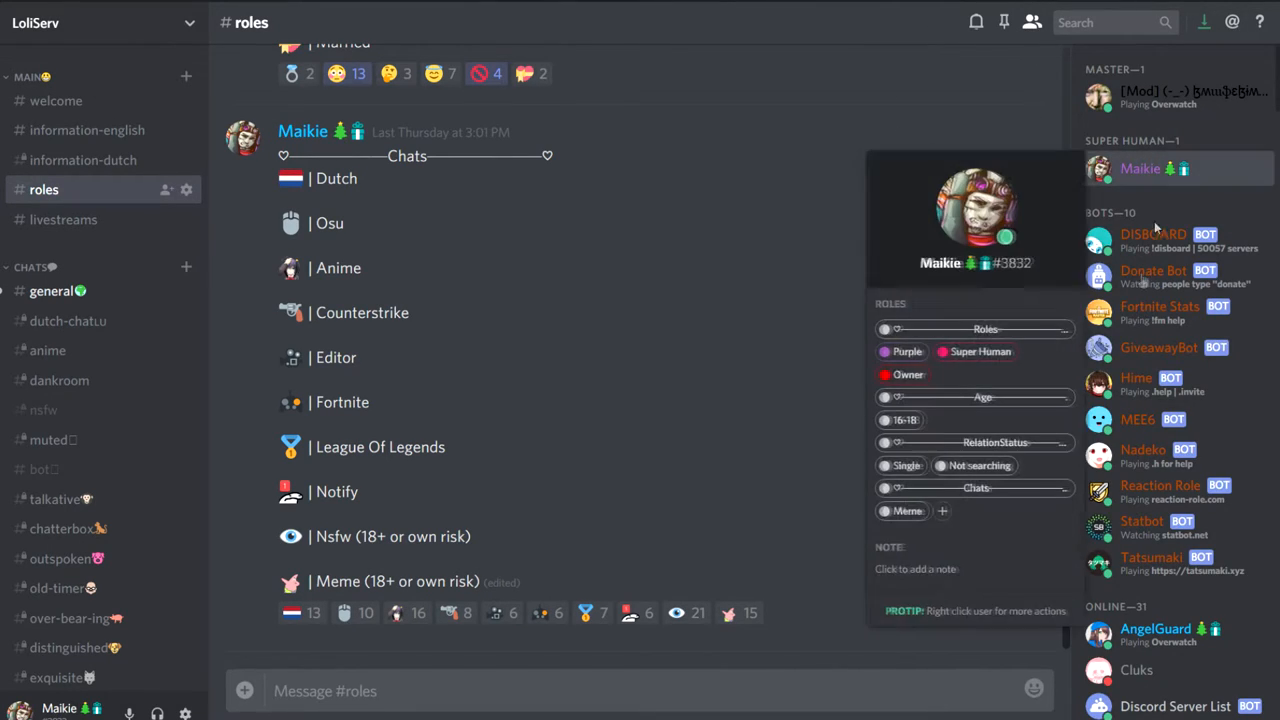
pyautogui.moveTo(1028, 22)
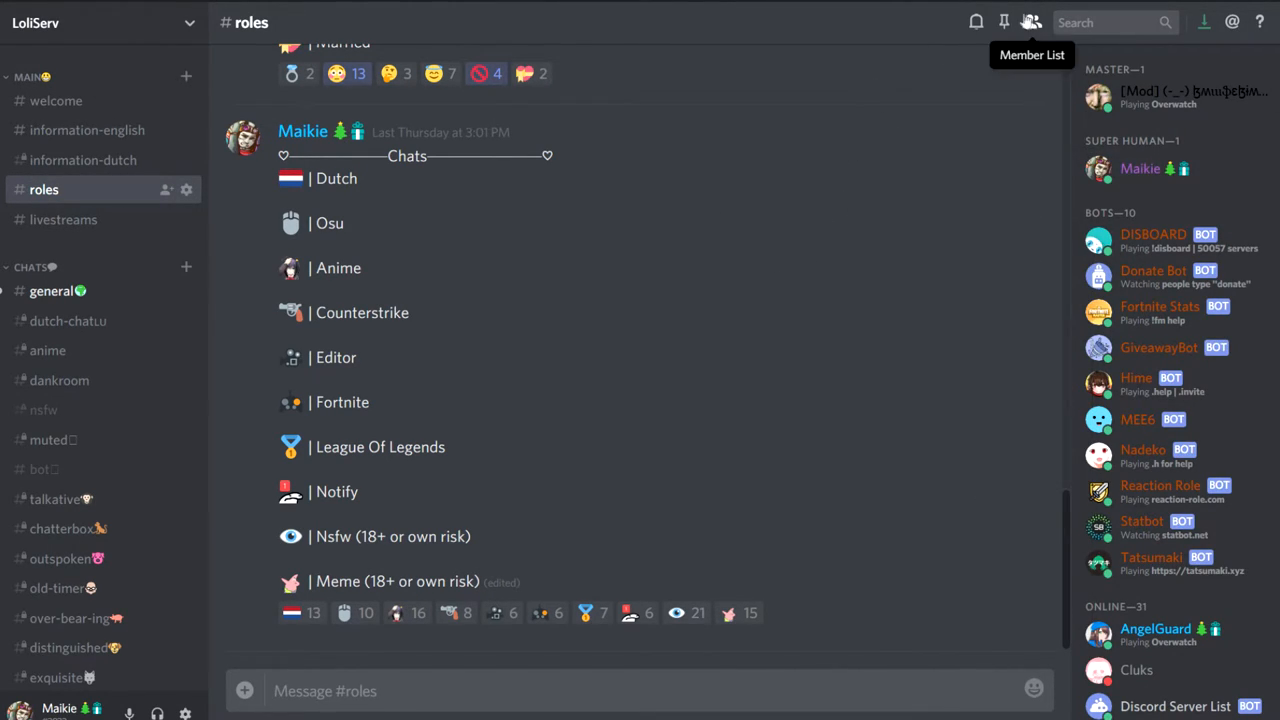
pyautogui.click(1032, 20)
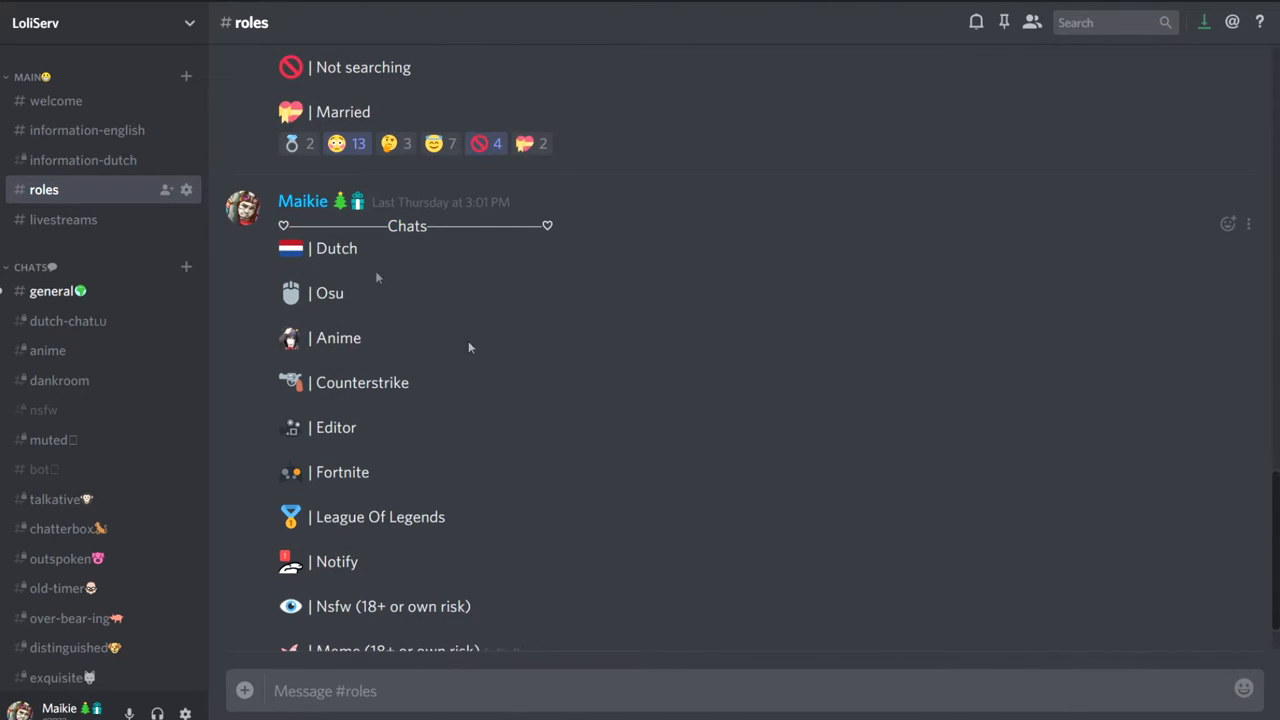
pyautogui.click(242, 200)
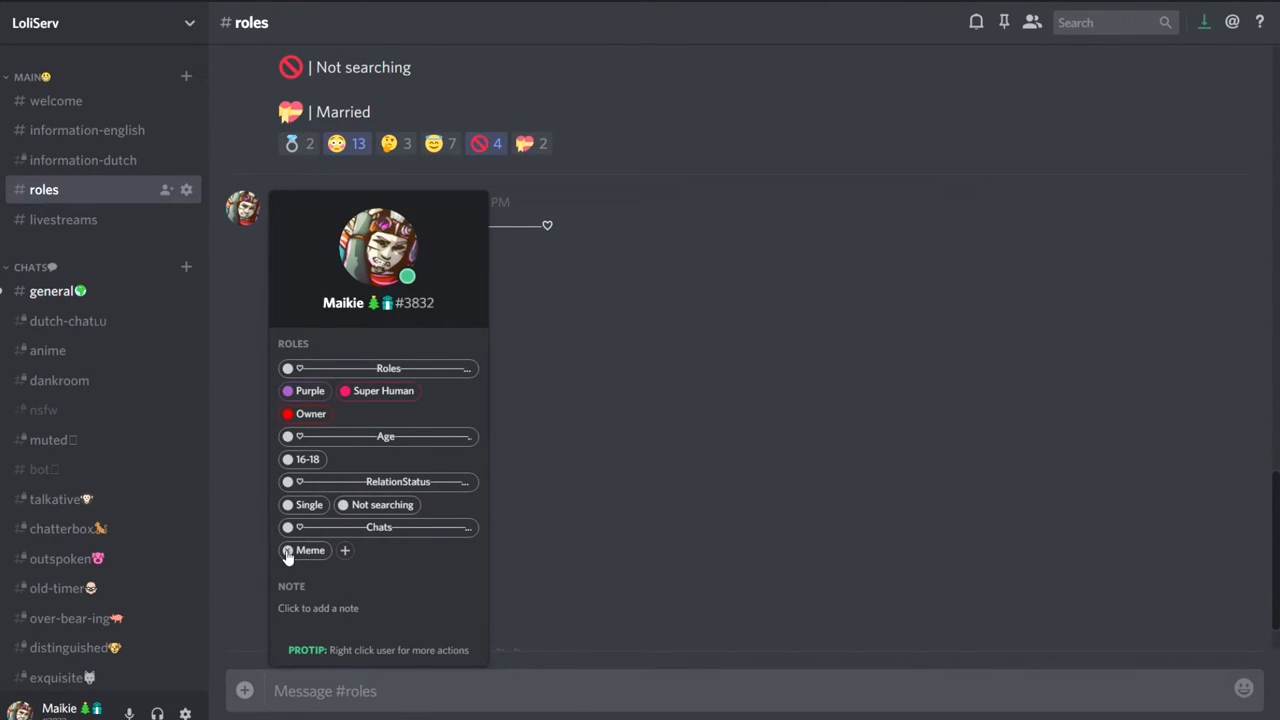